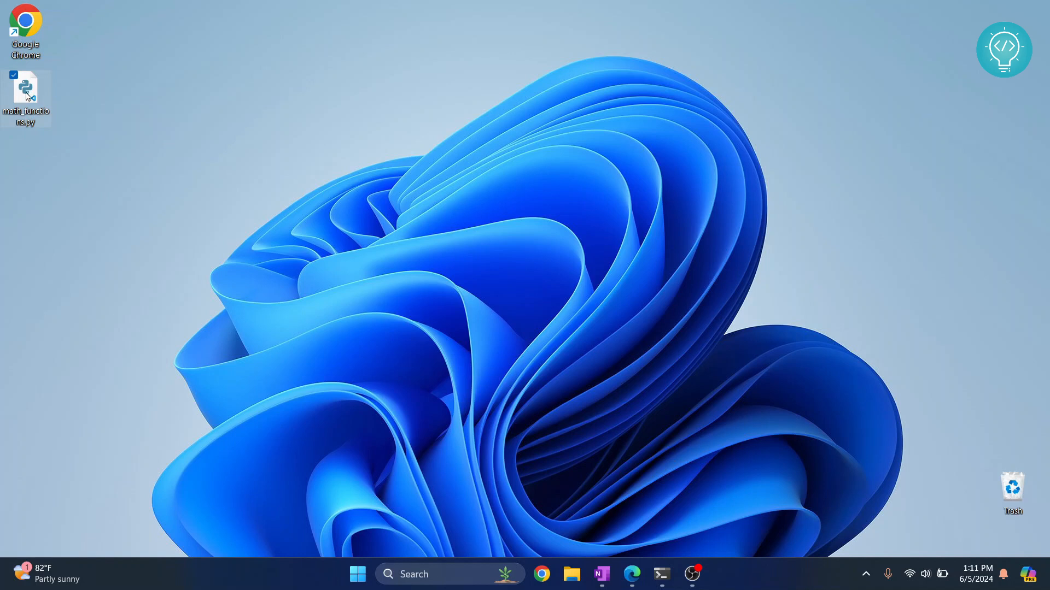
# Open math_functions.py's Properties Details tab to inspect its Desktop file location.
pyautogui.rightClick(24, 93)
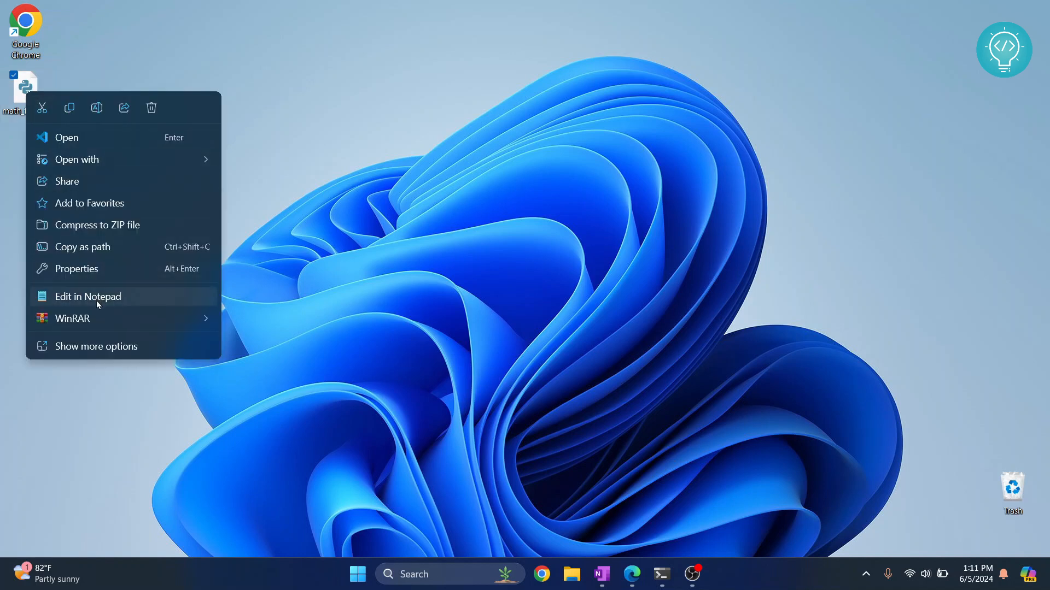
pyautogui.moveTo(111, 350)
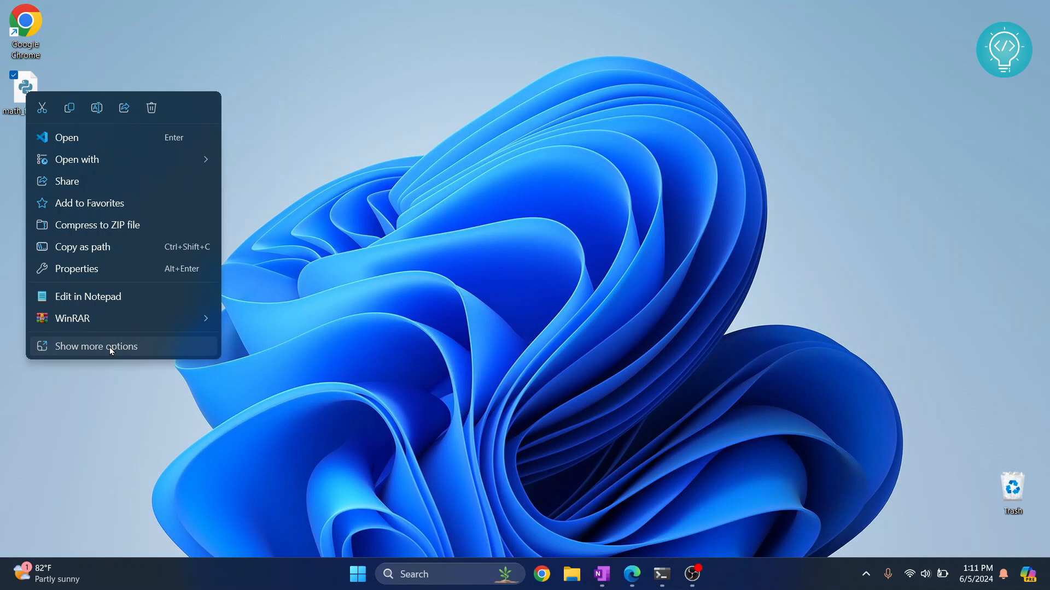
pyautogui.click(76, 269)
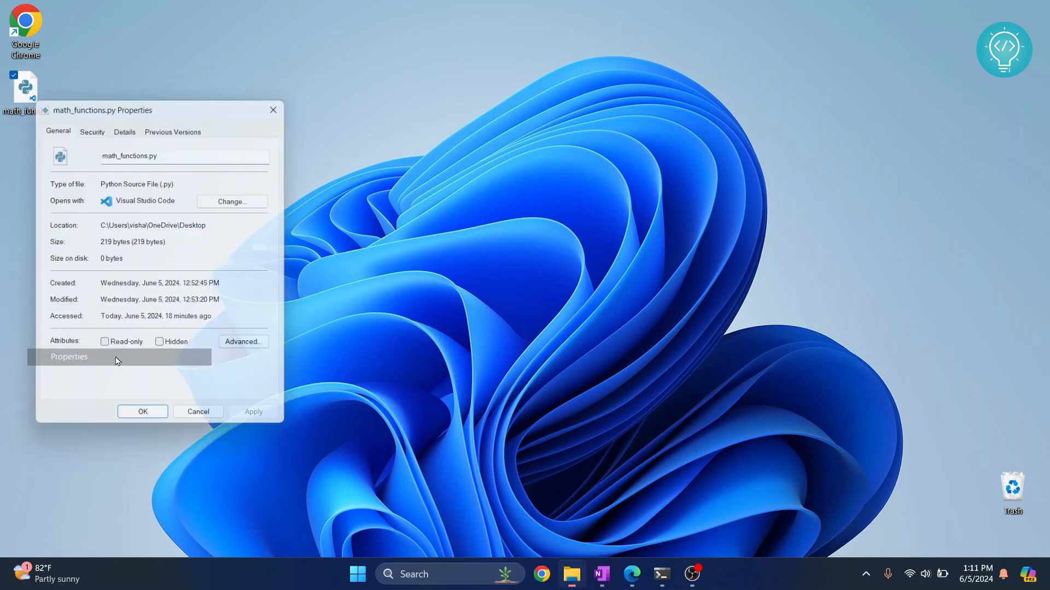
pyautogui.click(125, 125)
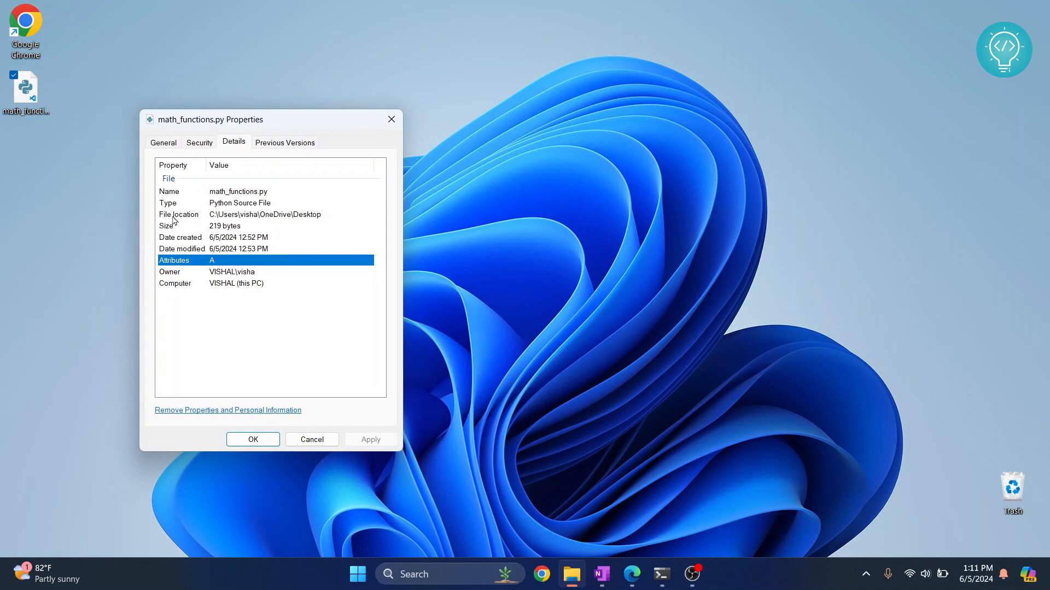
pyautogui.click(265, 215)
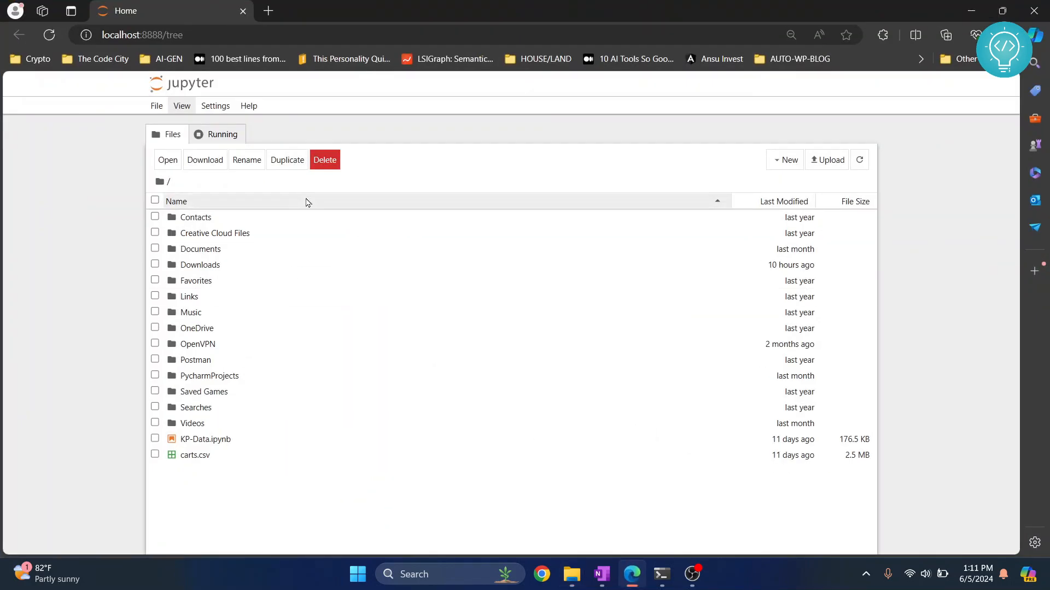
# Create a Python 3 notebook whose first cell runs %run C:\Users\visha\OneDrive\Desktop\math_functions.py.
pyautogui.click(784, 159)
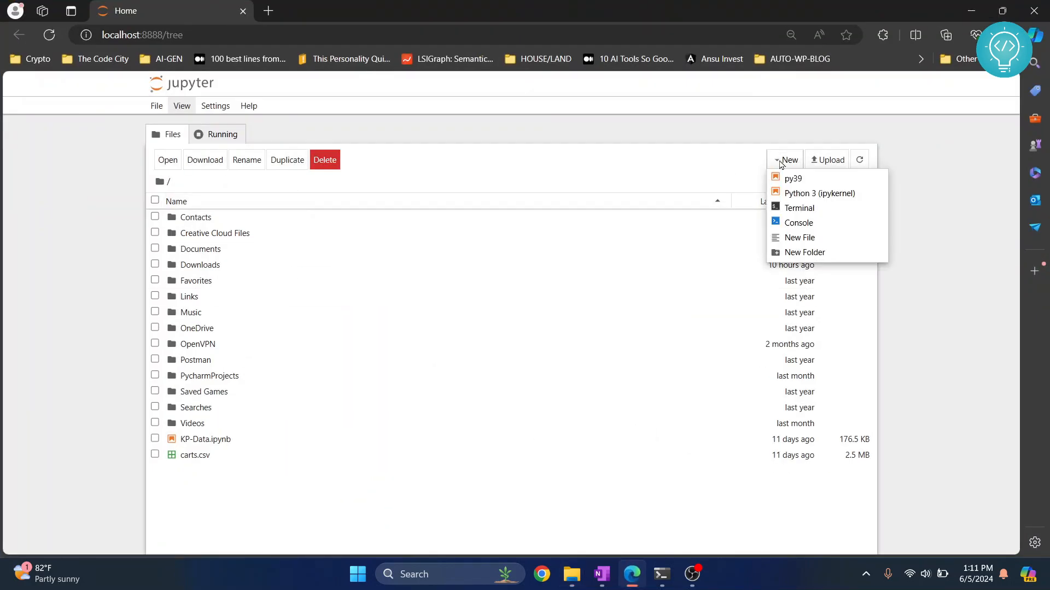
pyautogui.click(819, 193)
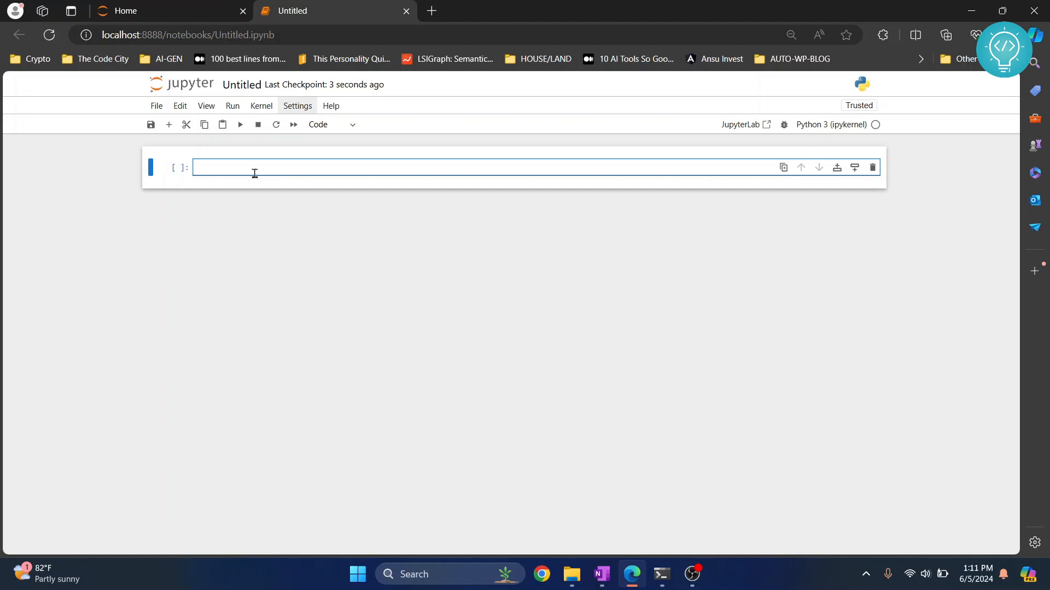
pyautogui.write('%run')
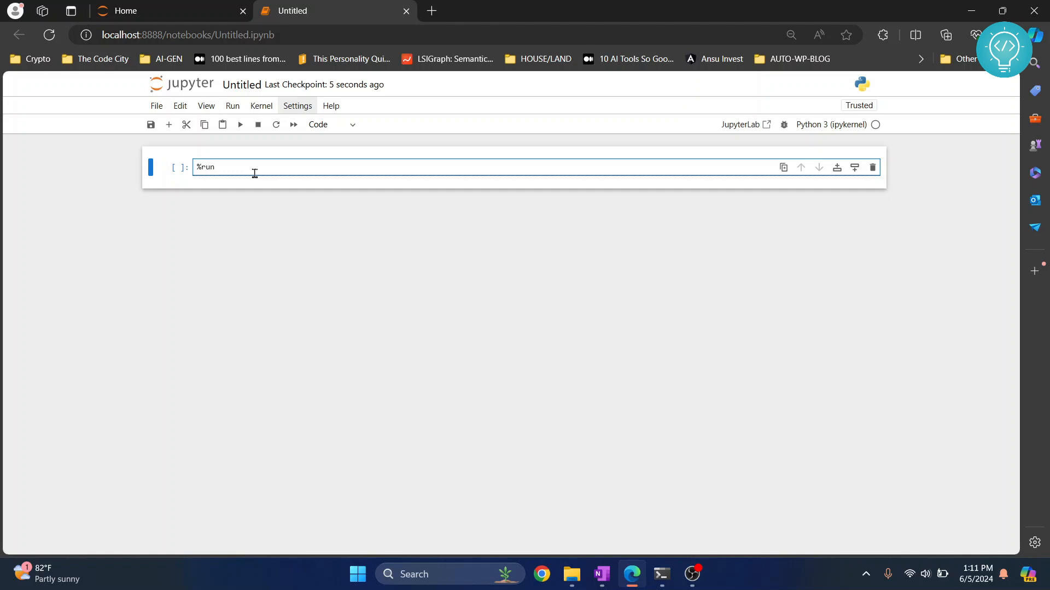
pyautogui.write('%run C:\\Users\\visha\\OneDrive\\Desktop')
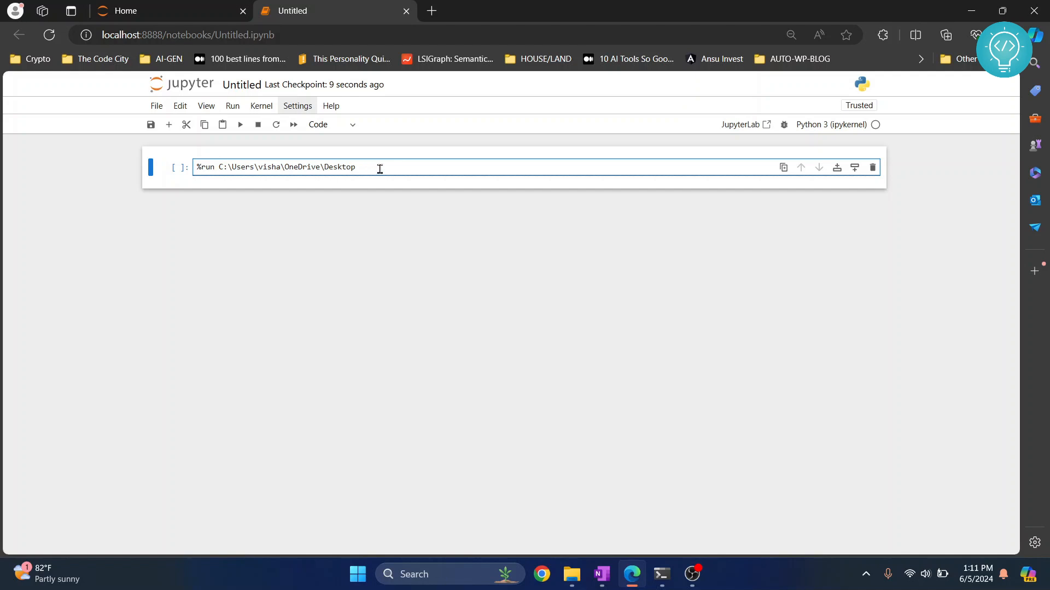
pyautogui.write('\\math')
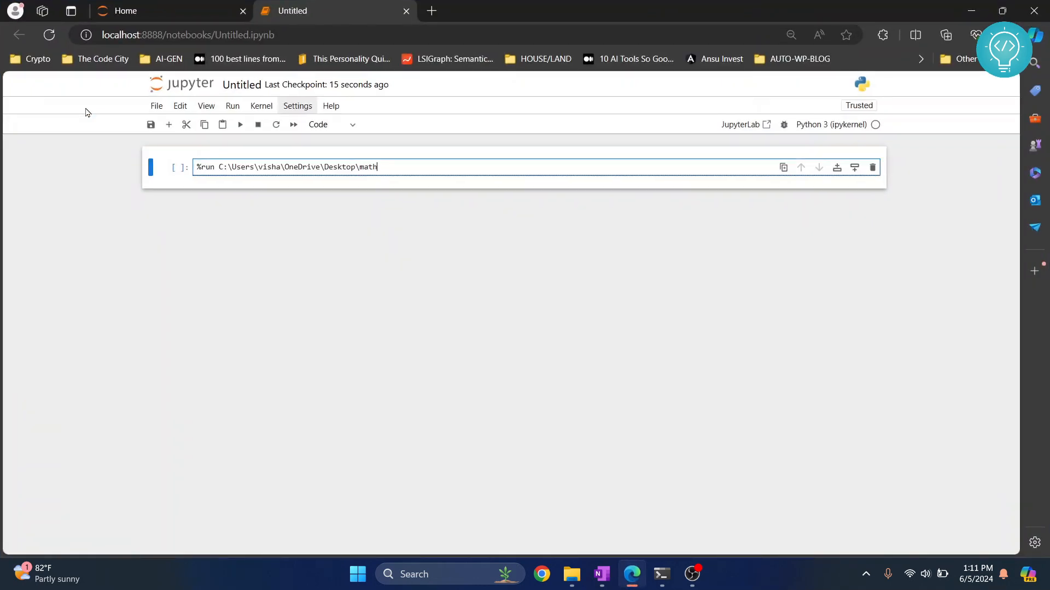
pyautogui.write('_functions')
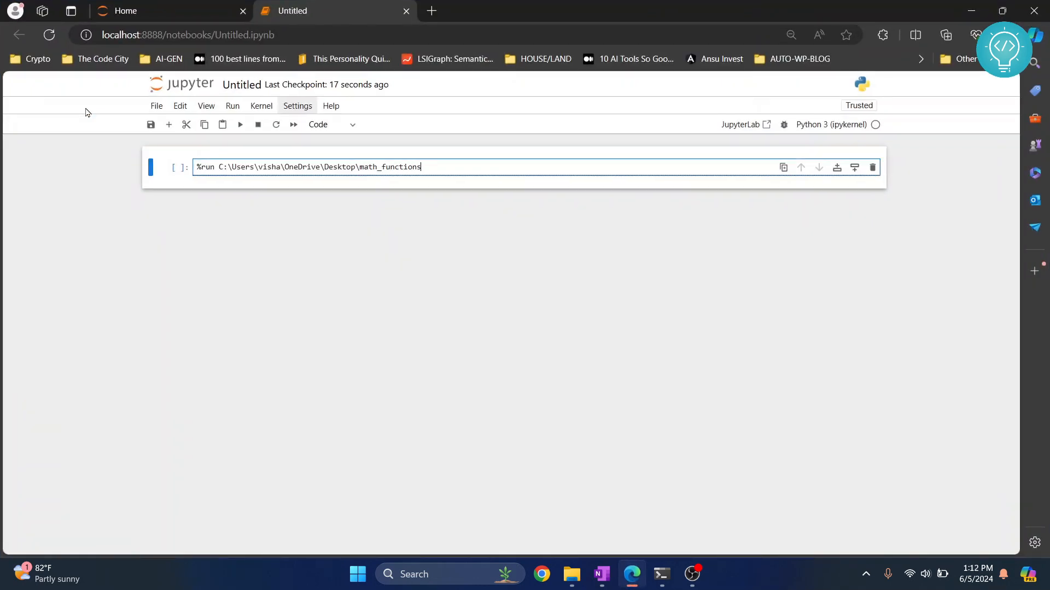
pyautogui.write('.py')
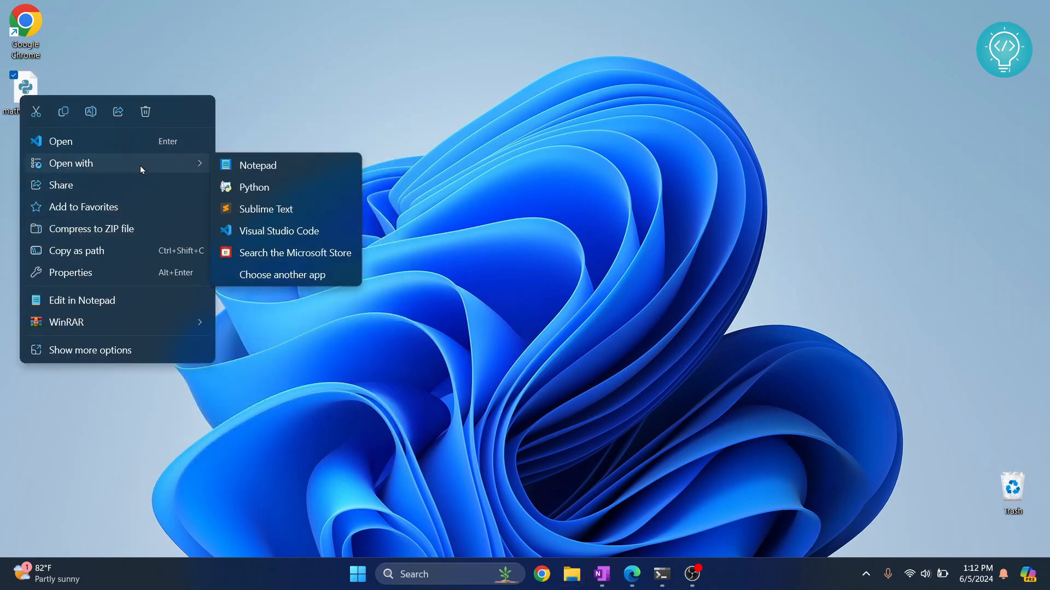
# View math_functions.py in Sublime Text and select its print statement line.
pyautogui.click(265, 209)
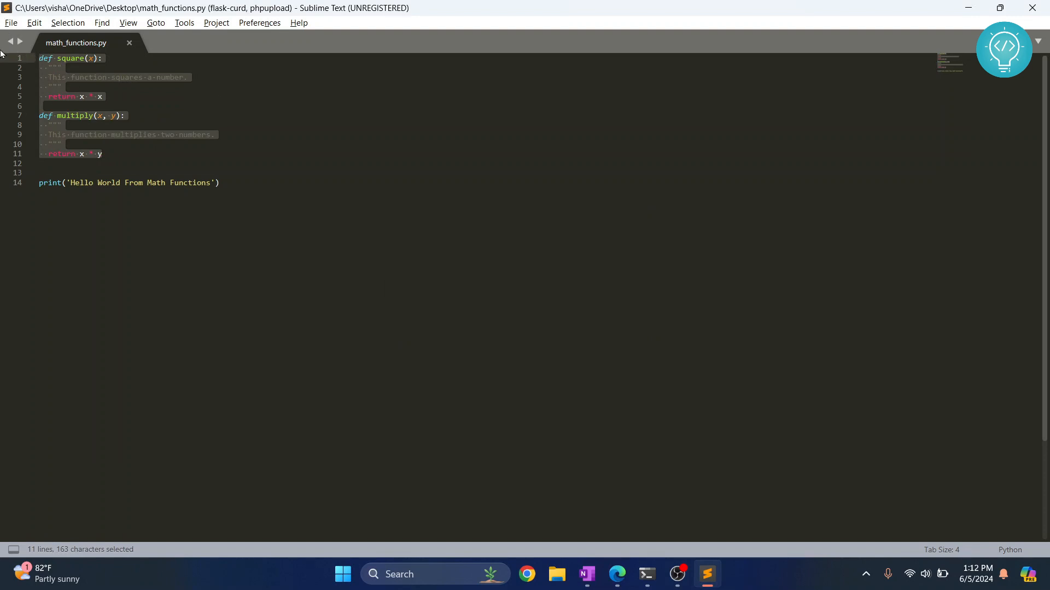
pyautogui.click(53, 183)
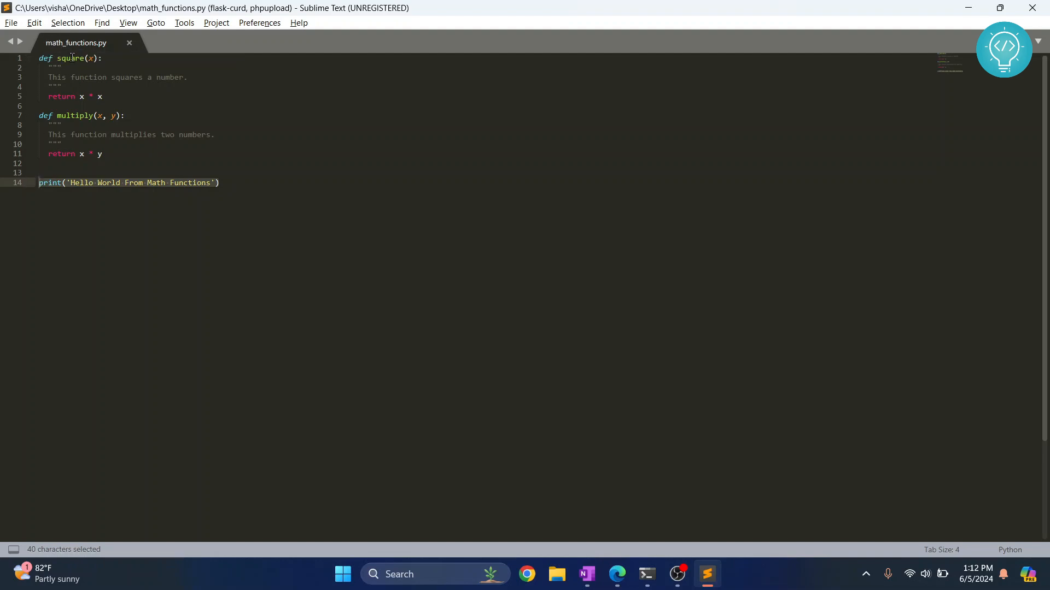
pyautogui.click(617, 574)
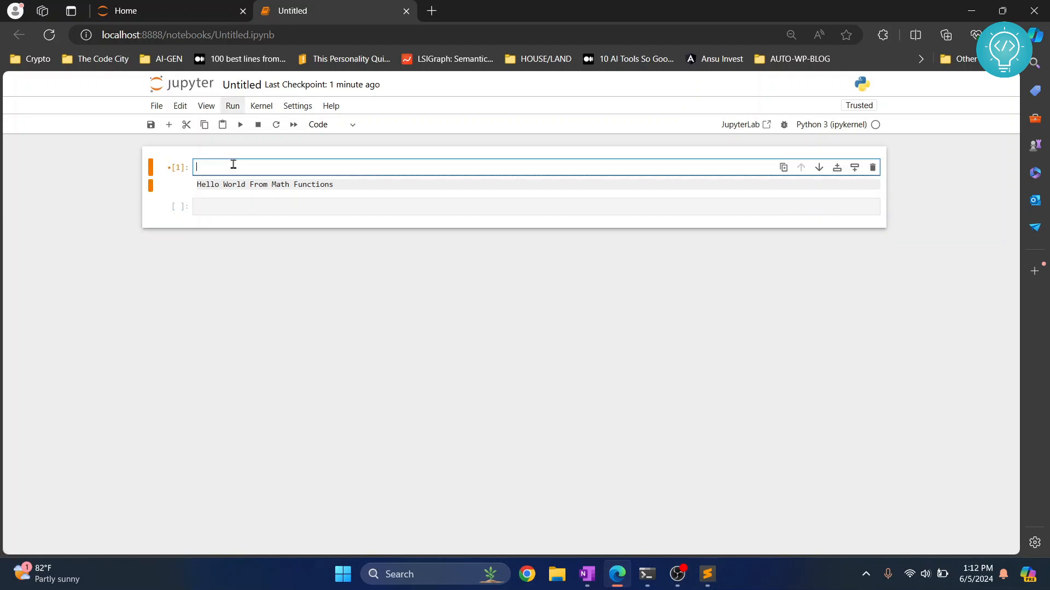
# Run a !dir cell and select the working directory path in its output.
pyautogui.write('!dir')
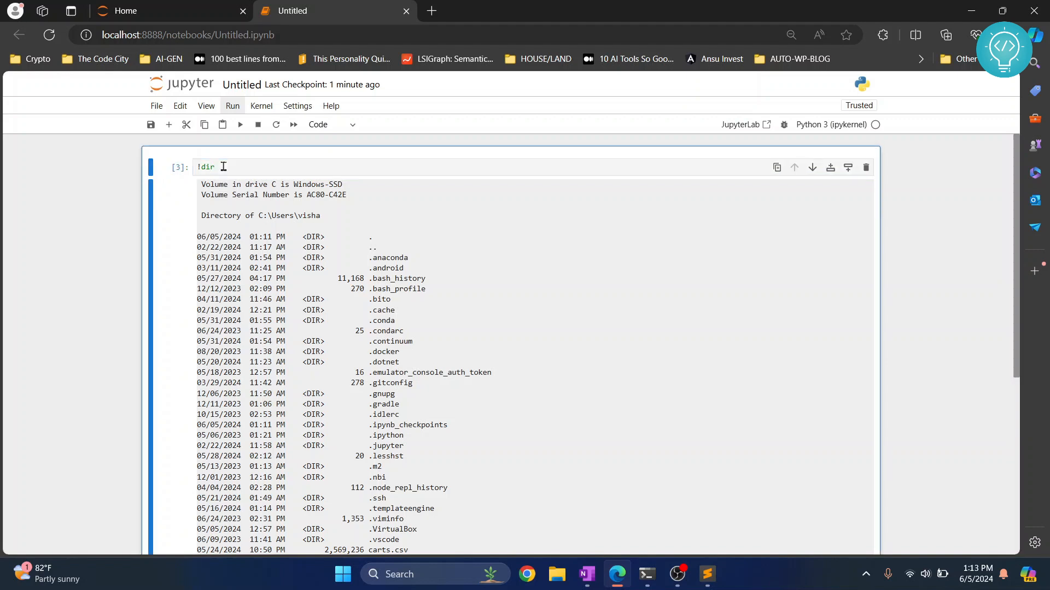
pyautogui.moveTo(202, 215)
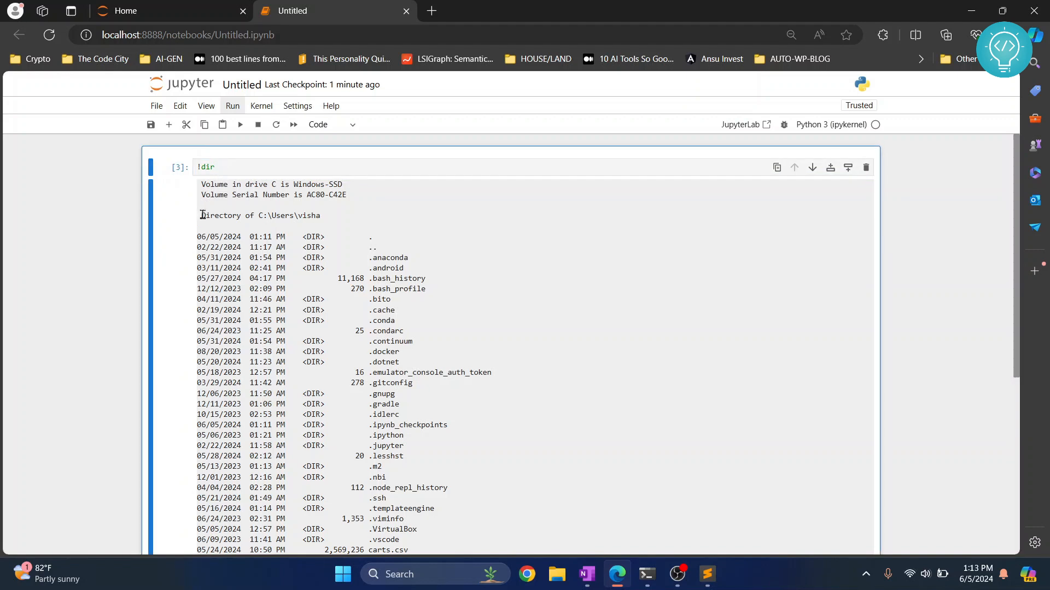
pyautogui.doubleClick(260, 214)
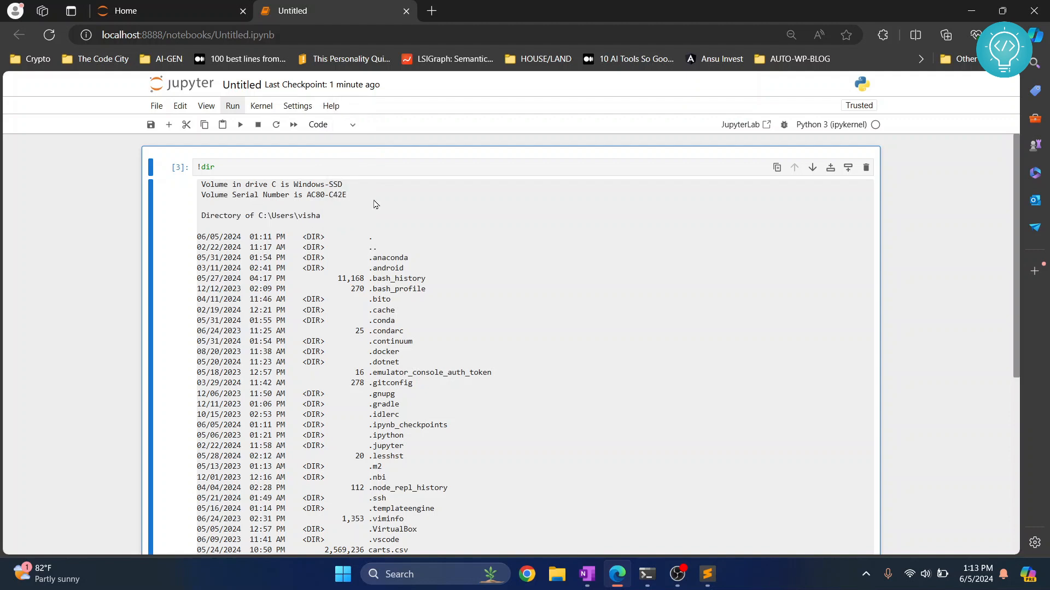
pyautogui.moveTo(268, 224)
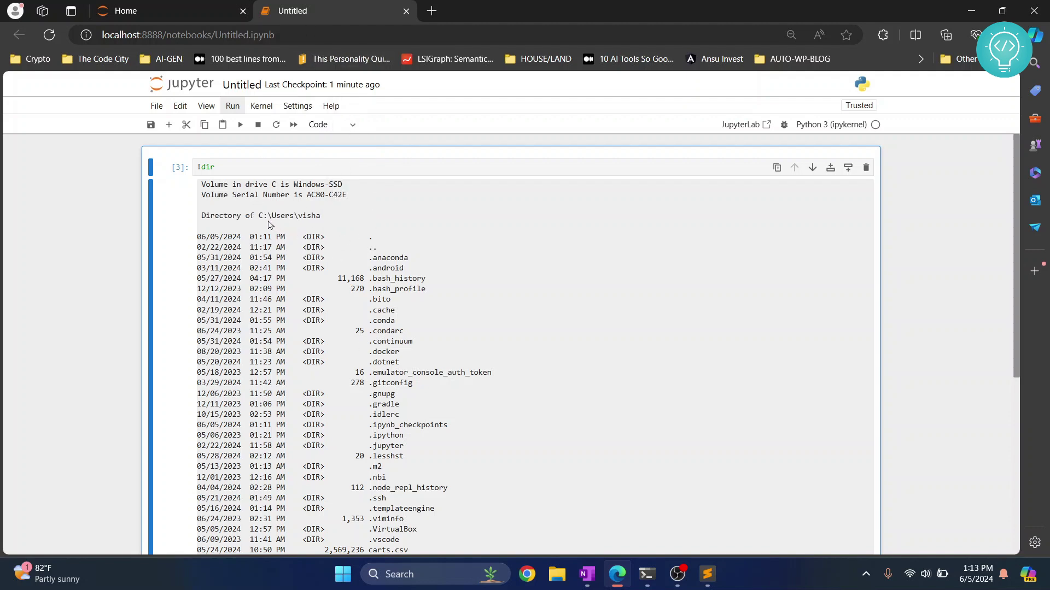
pyautogui.doubleClick(289, 215)
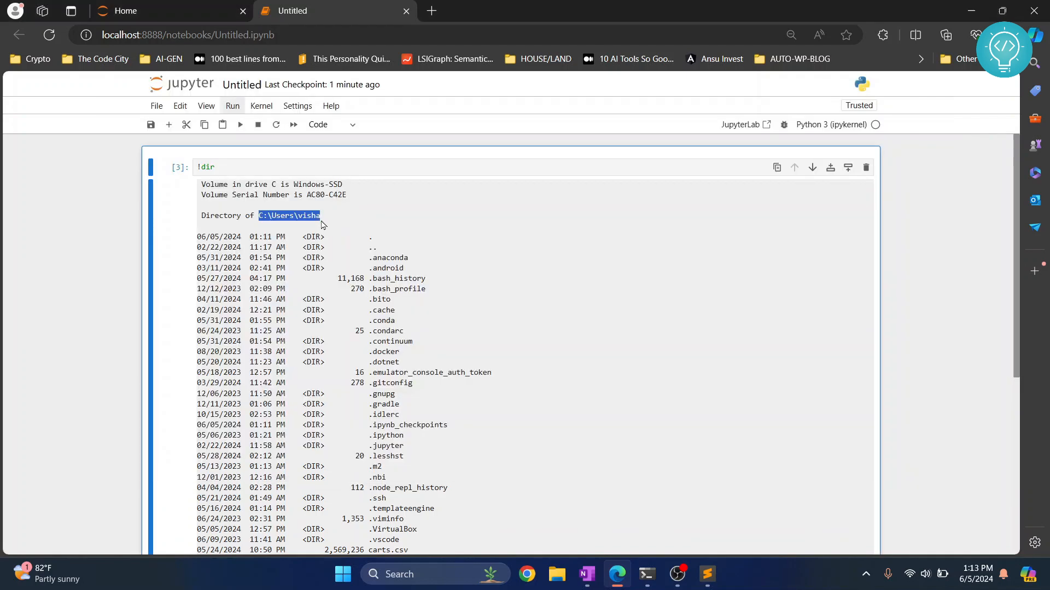
pyautogui.click(556, 573)
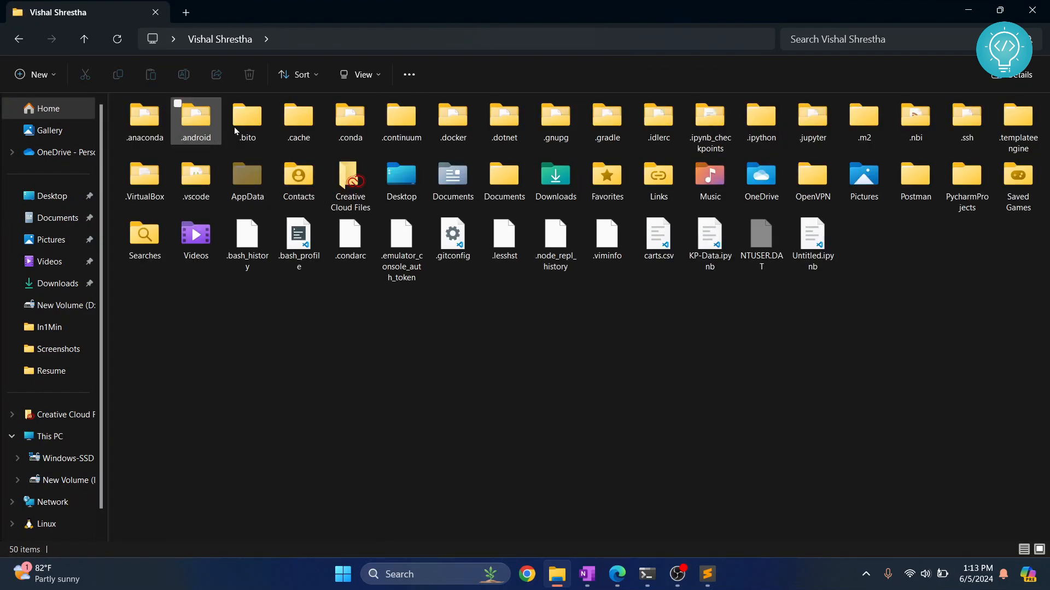
# Select math_functions.py and Untitled.ipynb in the home folder in File Explorer.
pyautogui.click(810, 241)
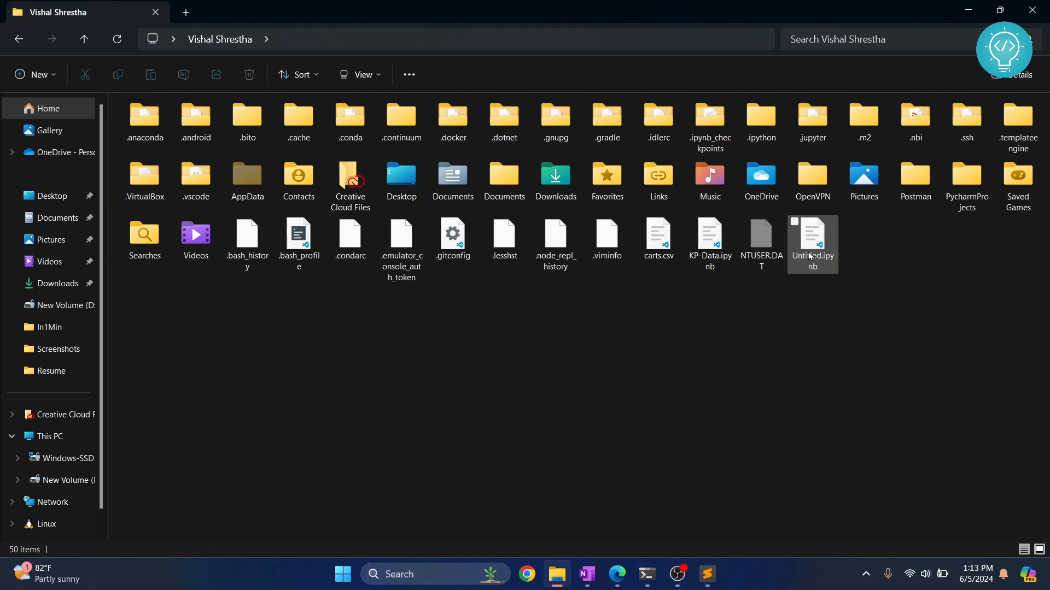
pyautogui.click(812, 245)
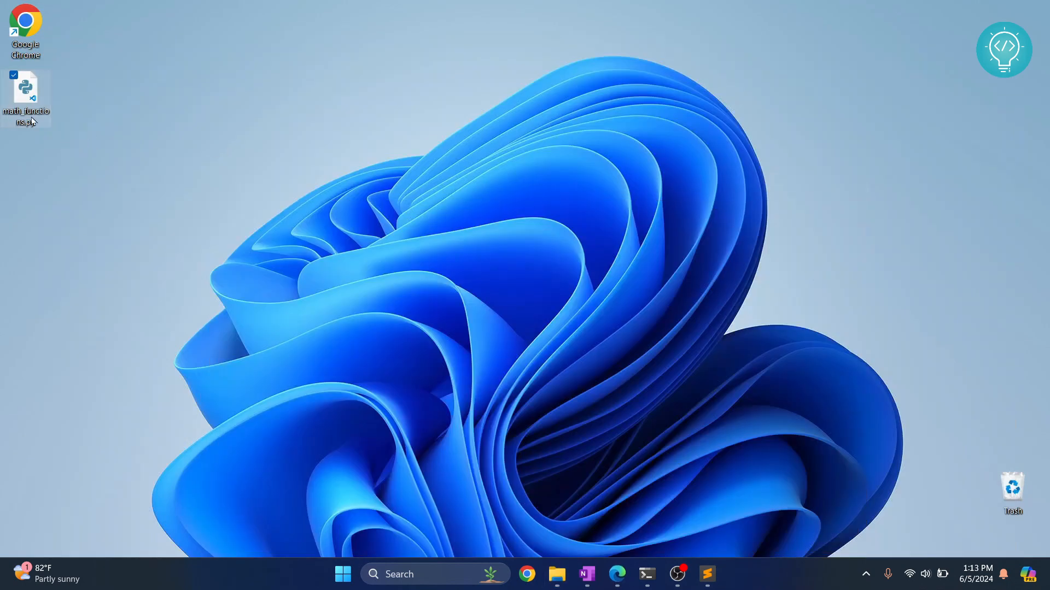
pyautogui.click(557, 575)
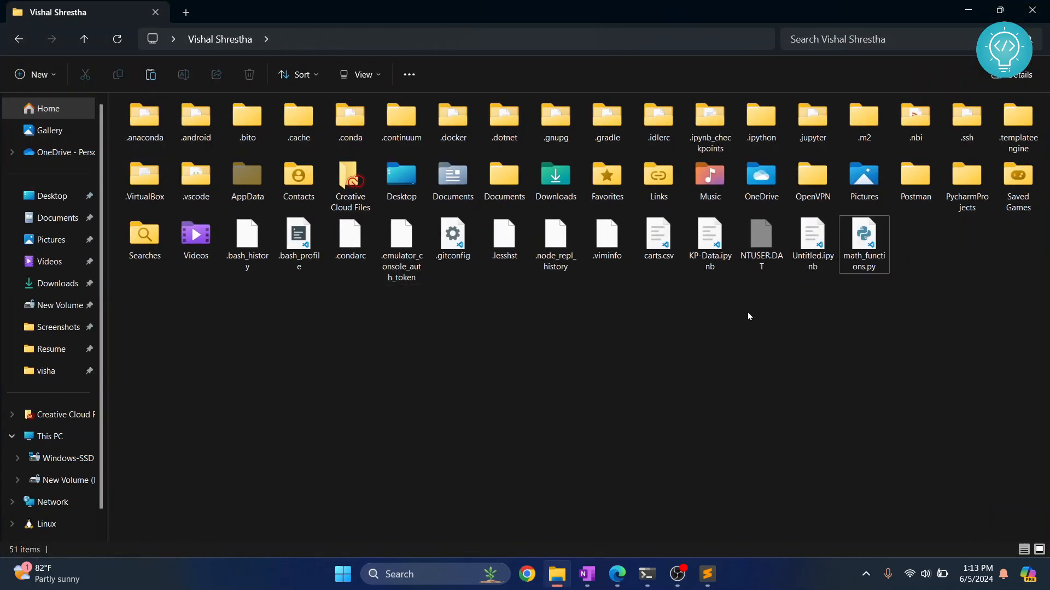
pyautogui.click(863, 238)
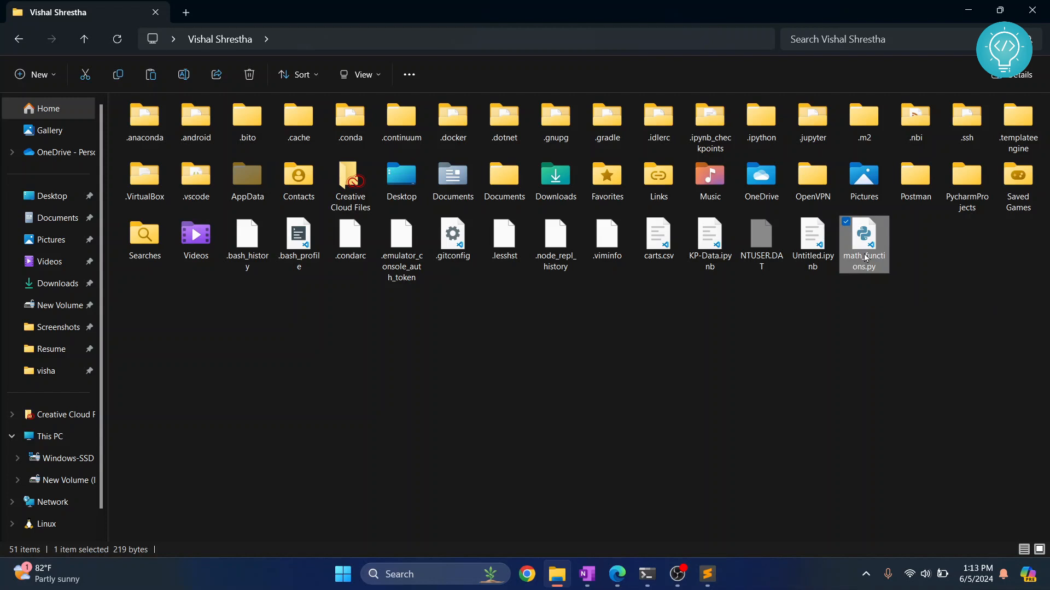
pyautogui.click(811, 241)
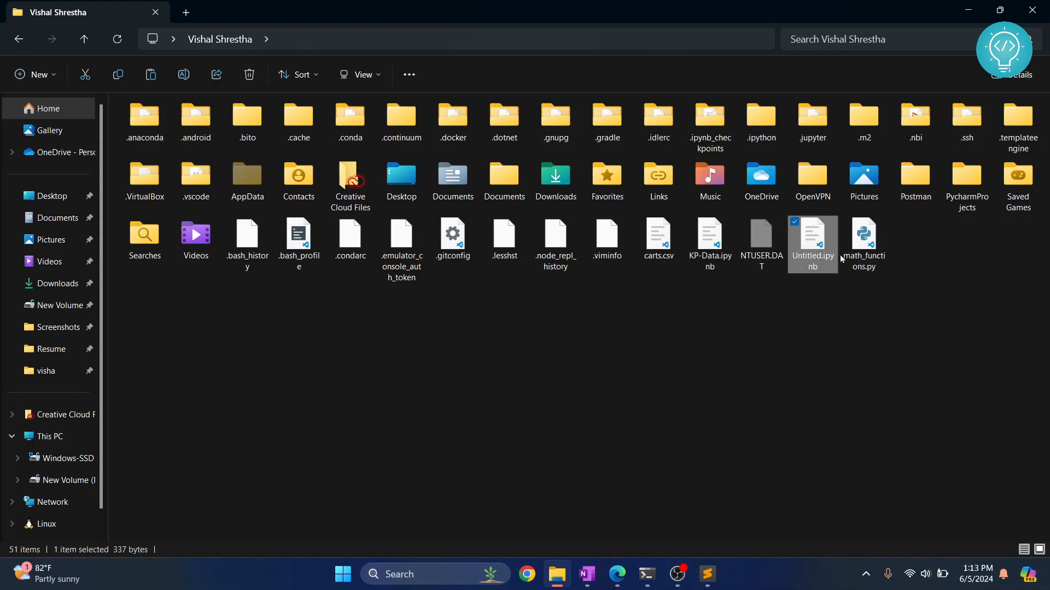
pyautogui.click(863, 241)
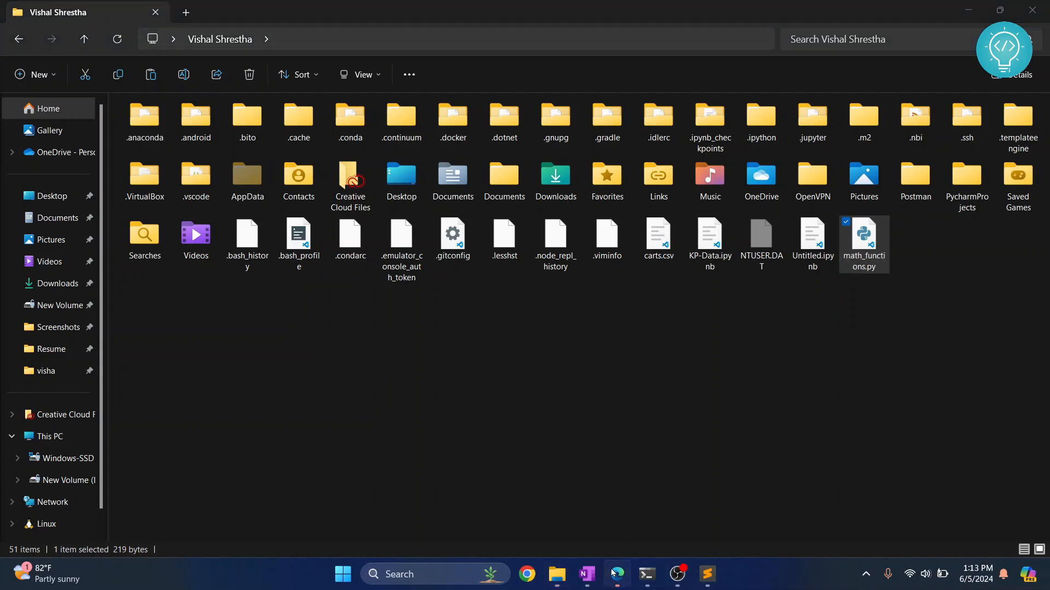
# Replace the first cell's code with import math_functions.
pyautogui.click(616, 574)
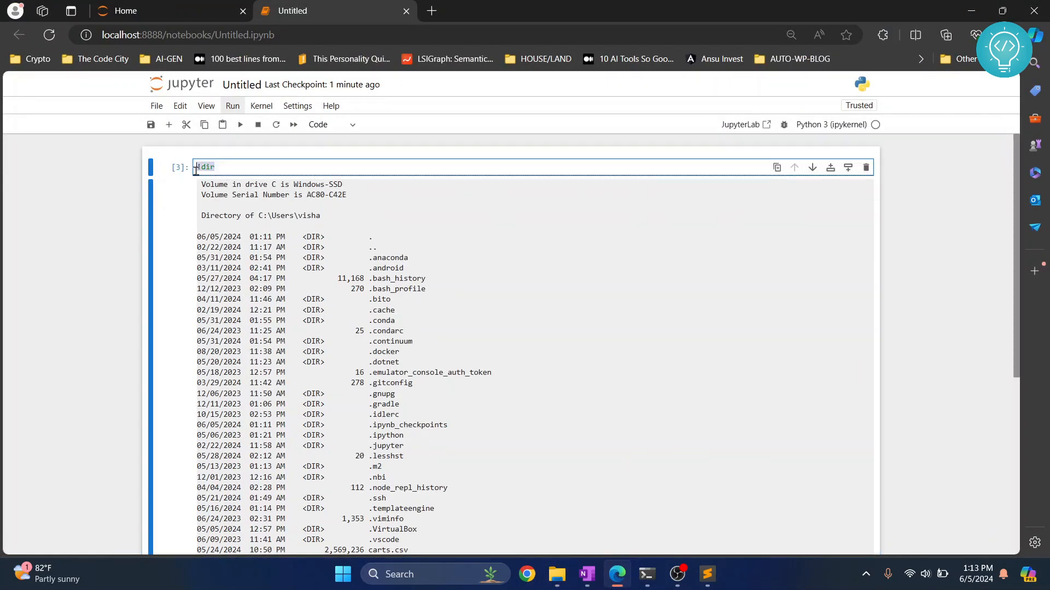
pyautogui.write('import ma')
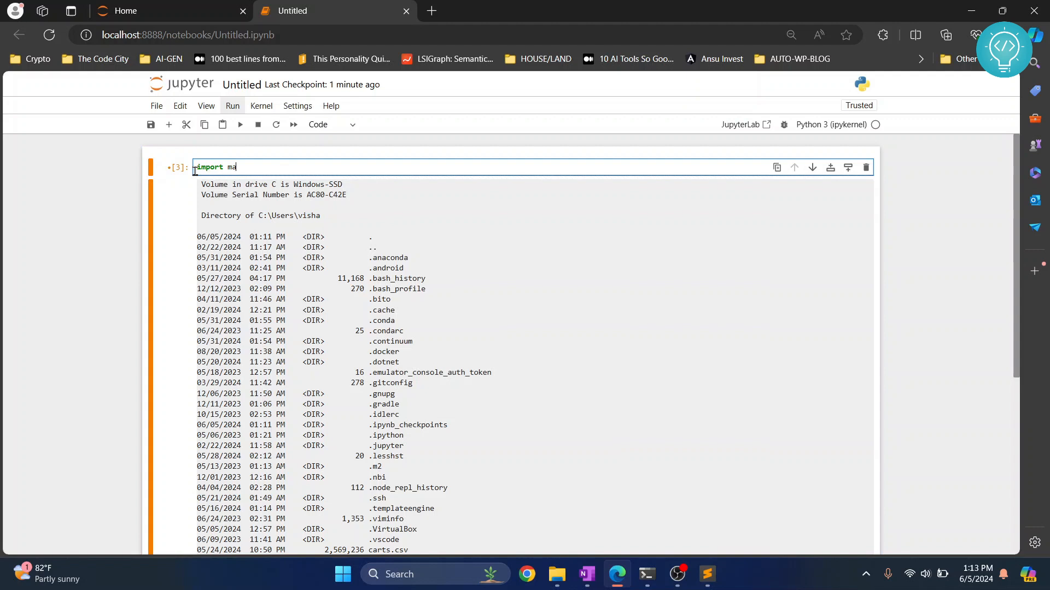
pyautogui.write('th_functions')
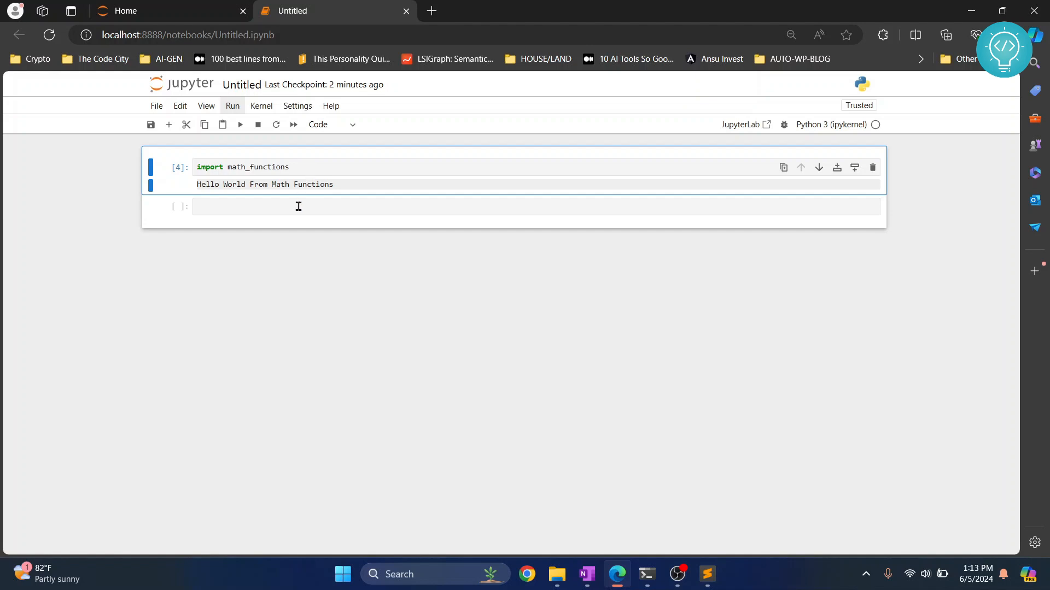
# Begin typing 'a = math_functio' in the new empty cell.
pyautogui.click(298, 206)
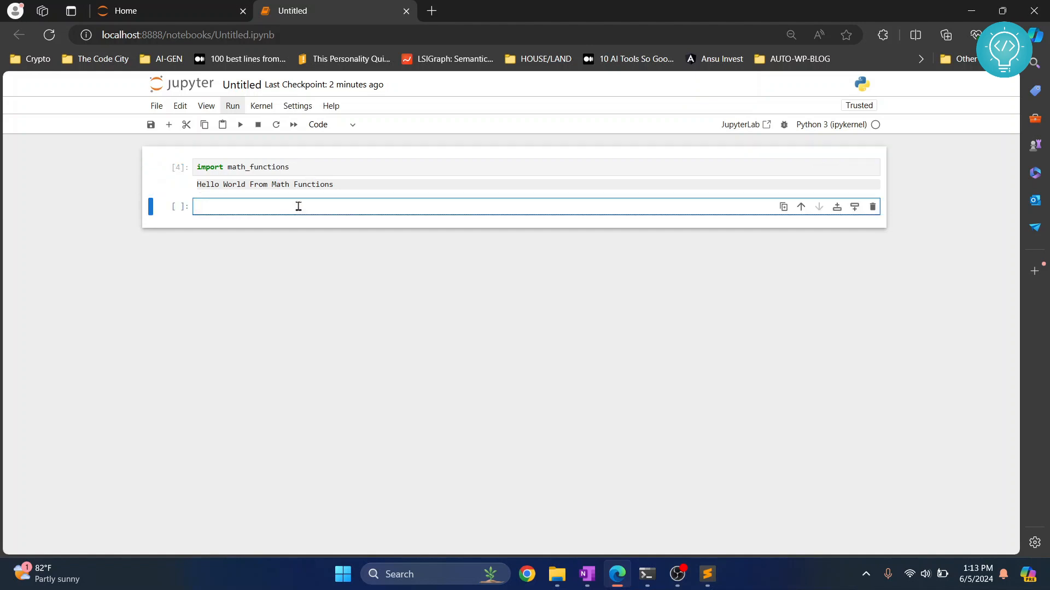
pyautogui.write('a =')
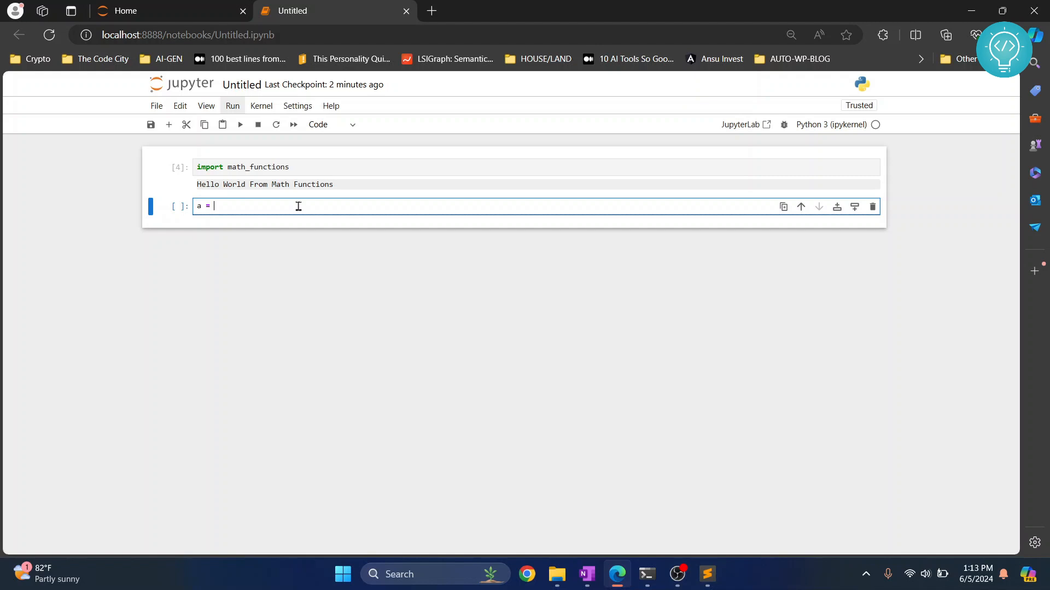
pyautogui.write('math_functio')
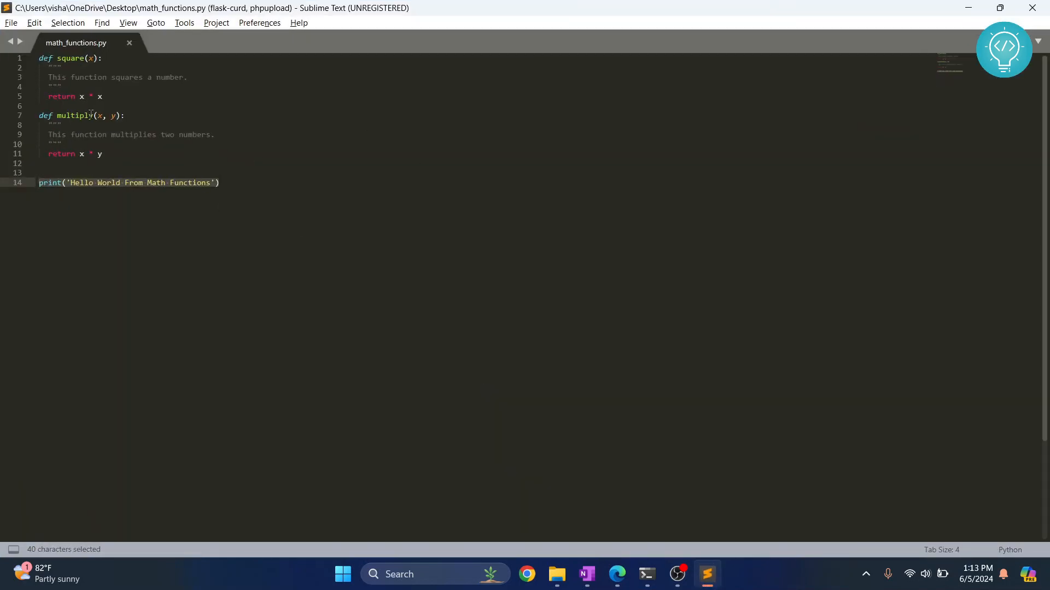
pyautogui.click(615, 574)
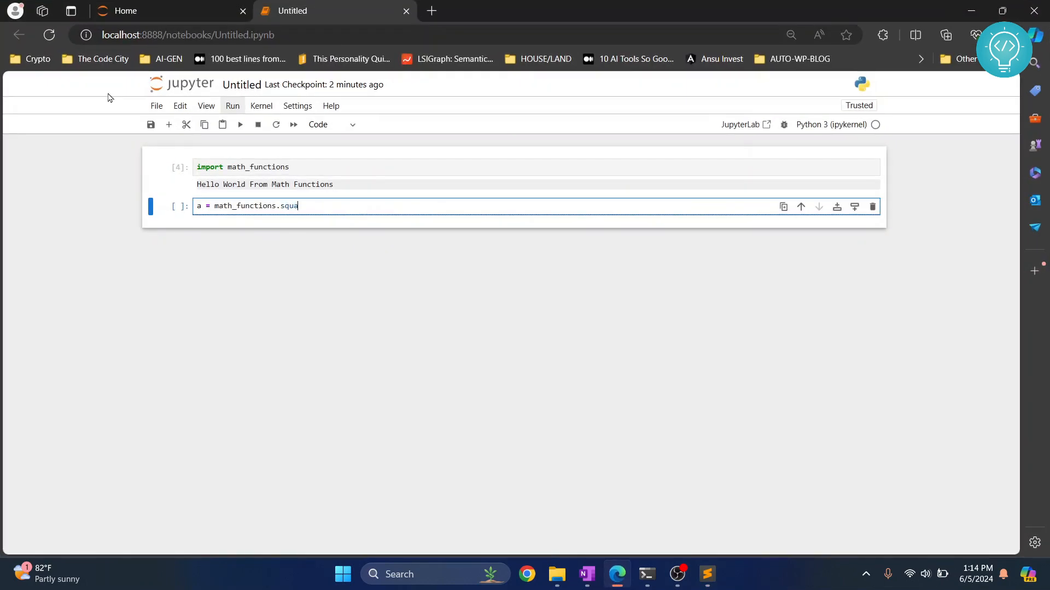
# Complete and run a = math_functions.square(13).
pyautogui.write('re()')
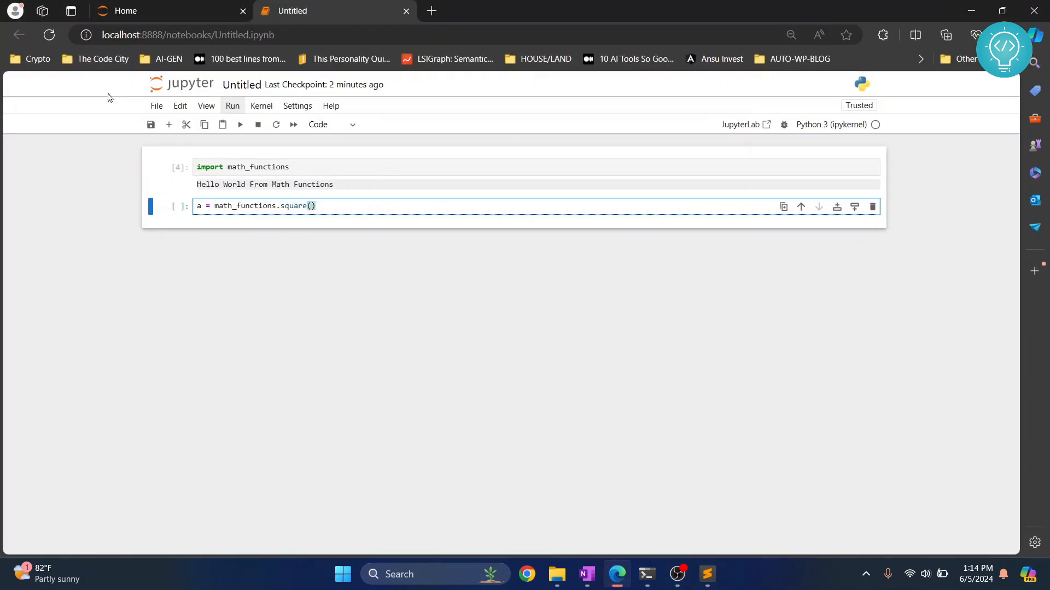
pyautogui.write('13')
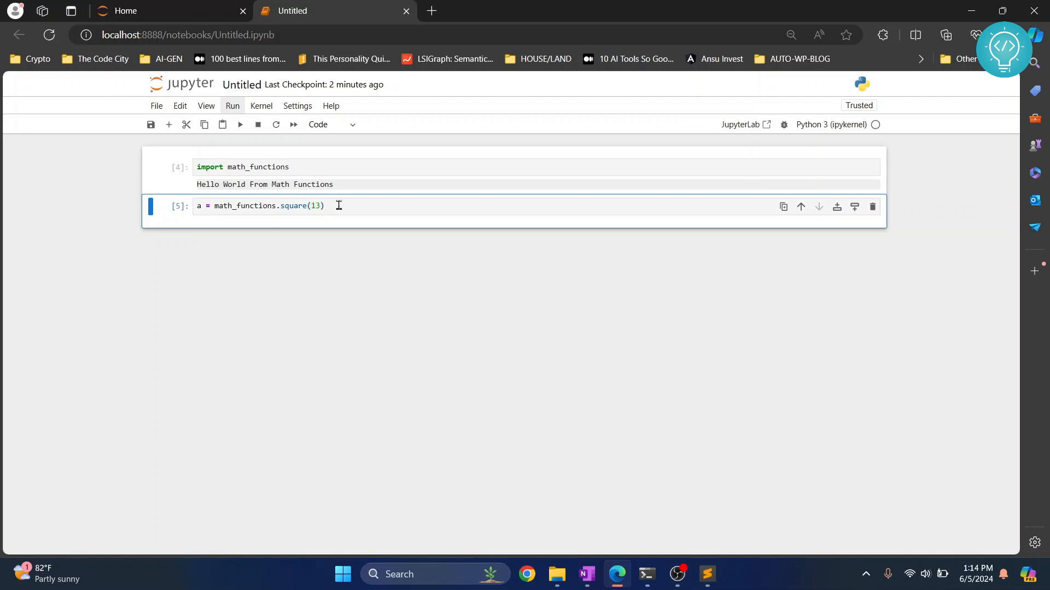
pyautogui.write('b')
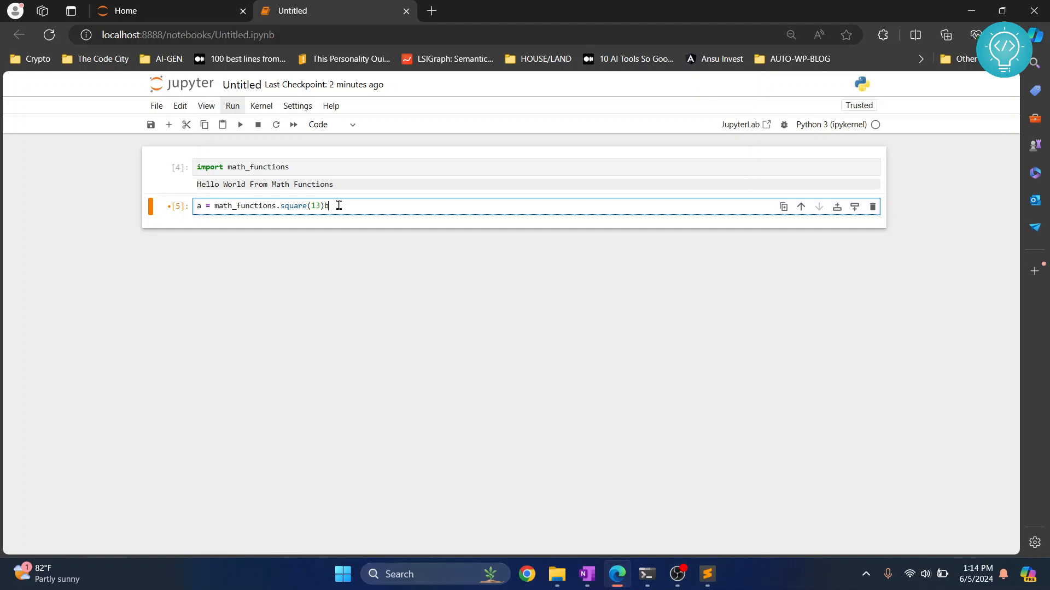
pyautogui.press('shift+enter')
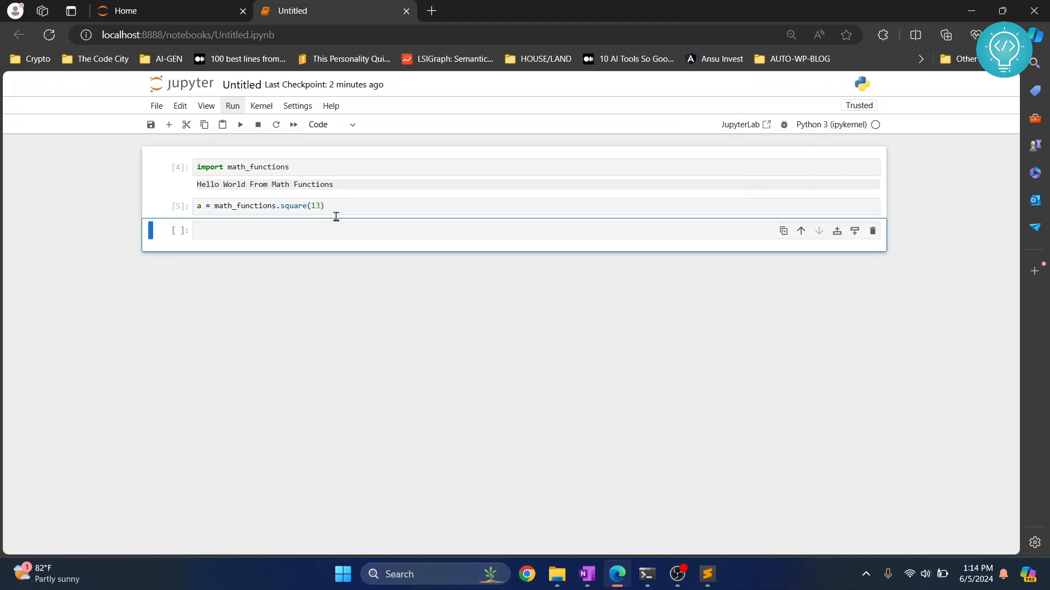
# Run print(a) to output 169, then select math_functions in the import cell.
pyautogui.write('print()')
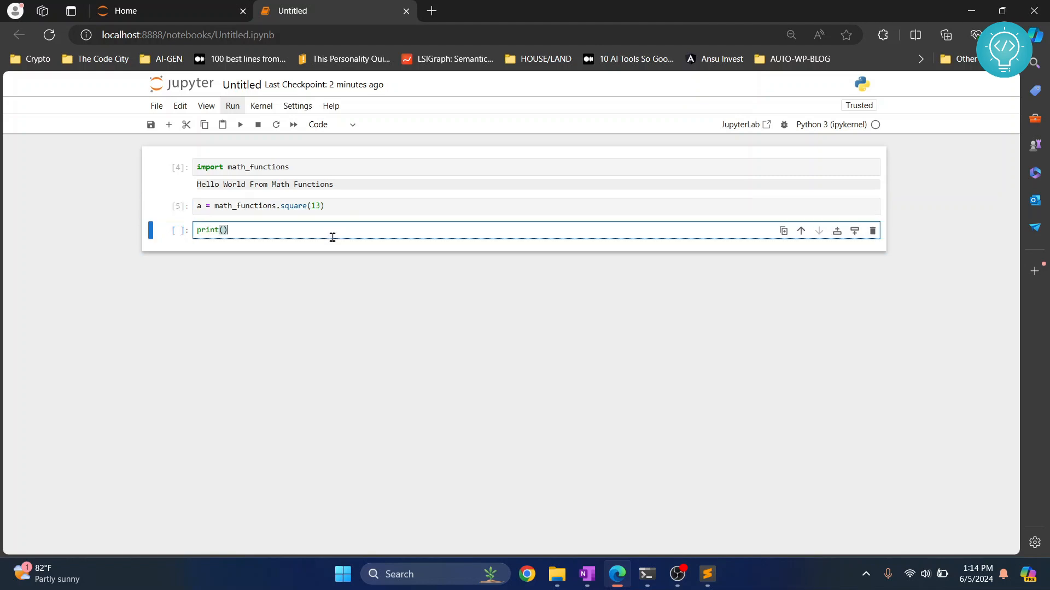
pyautogui.write('a')
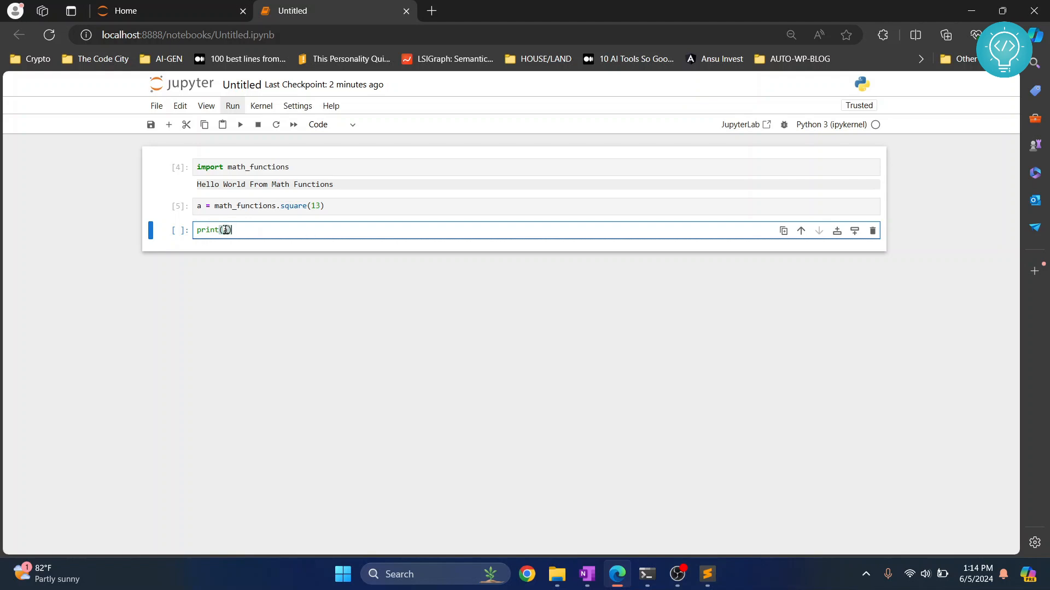
pyautogui.press('shift+enter')
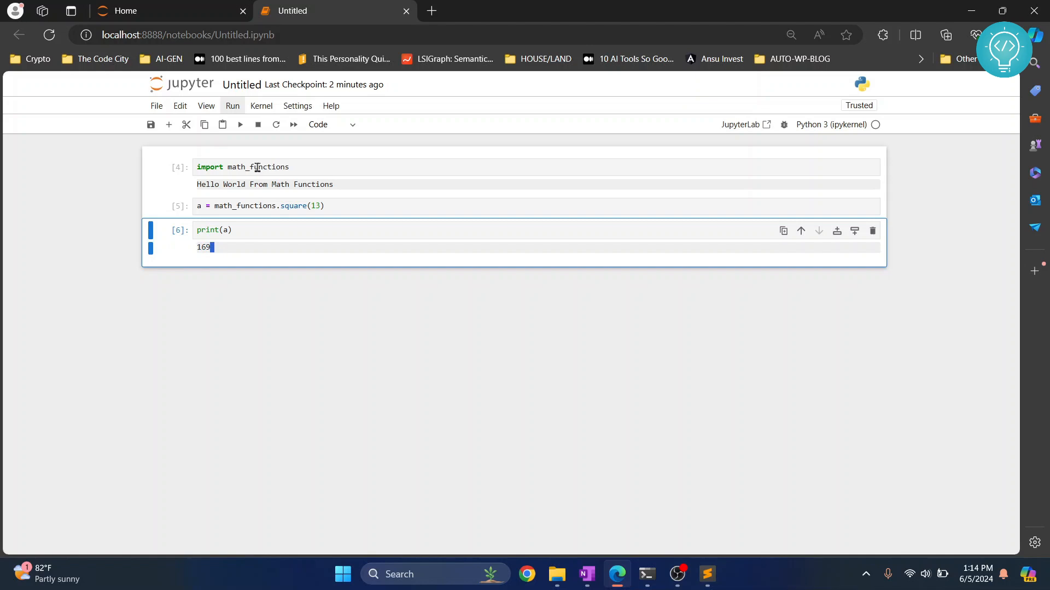
pyautogui.moveTo(319, 167)
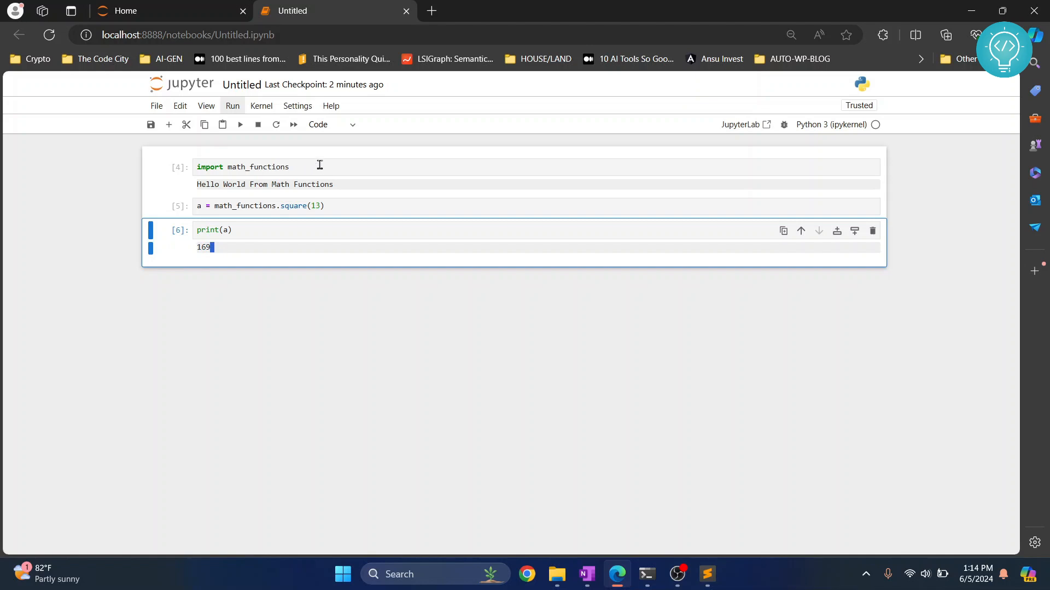
pyautogui.click(267, 167)
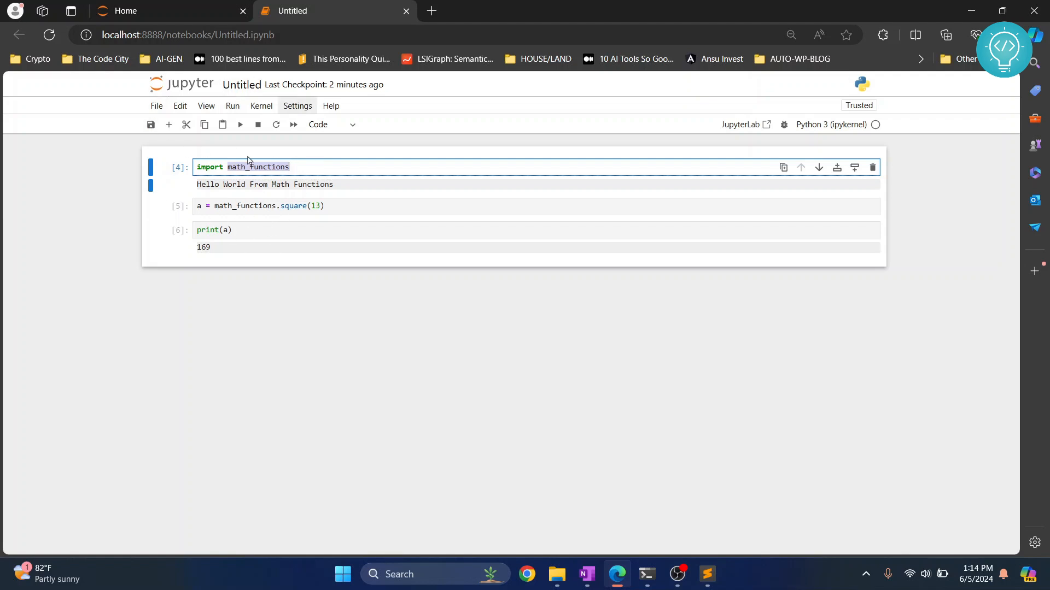
pyautogui.moveTo(372, 201)
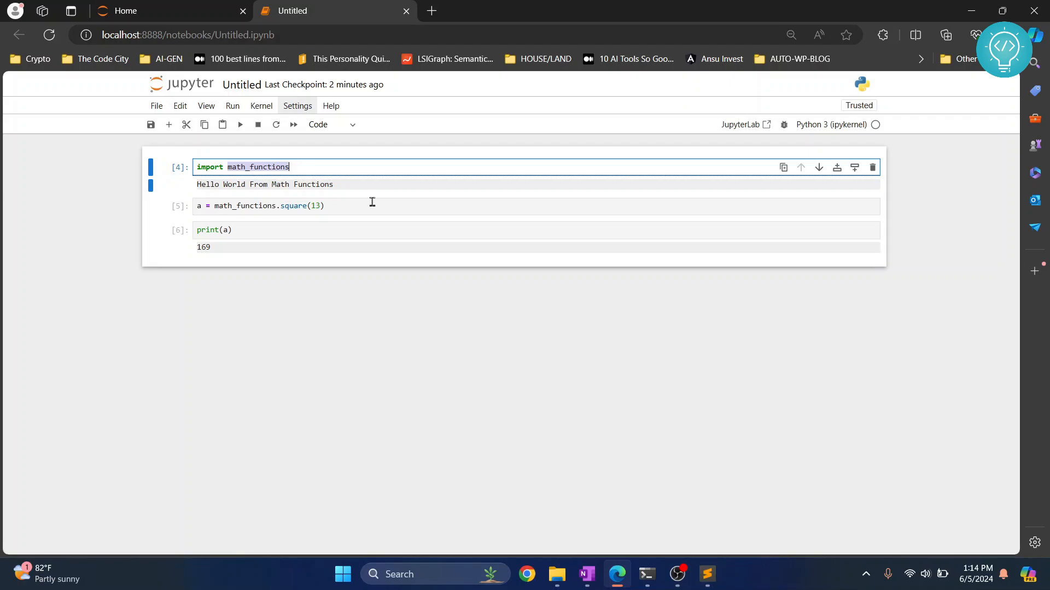